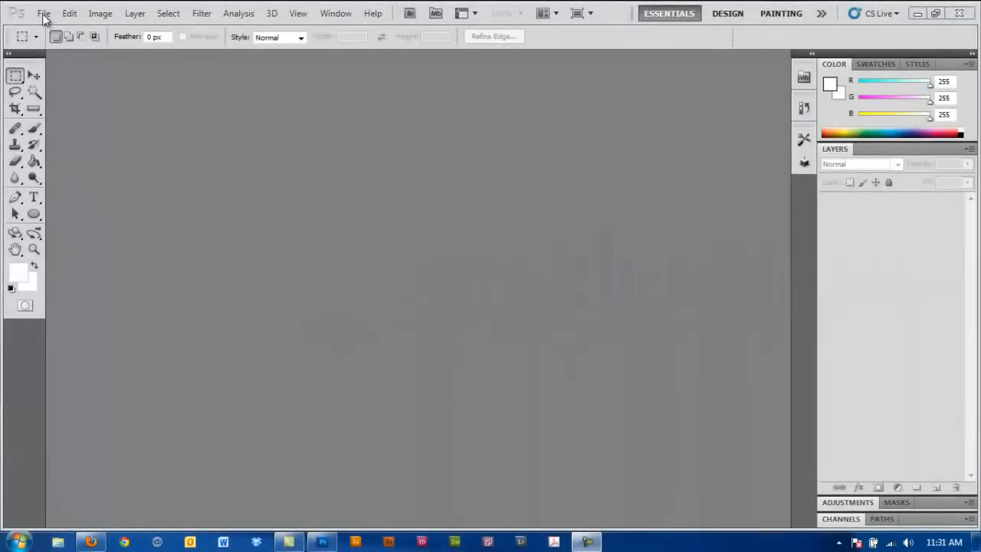
Step: Show the File menu with the Open Recent list of recently opened files
click(43, 12)
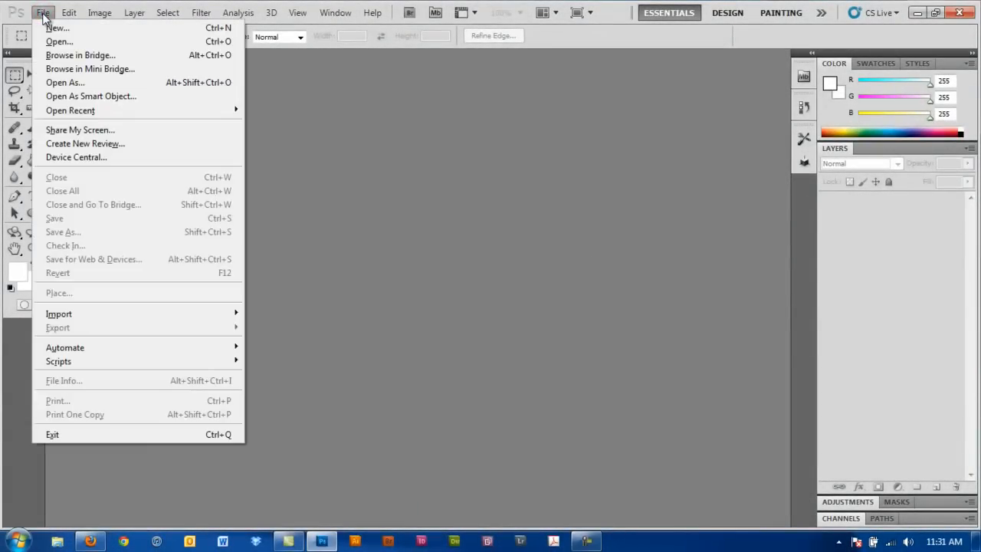
mouse_move(71, 110)
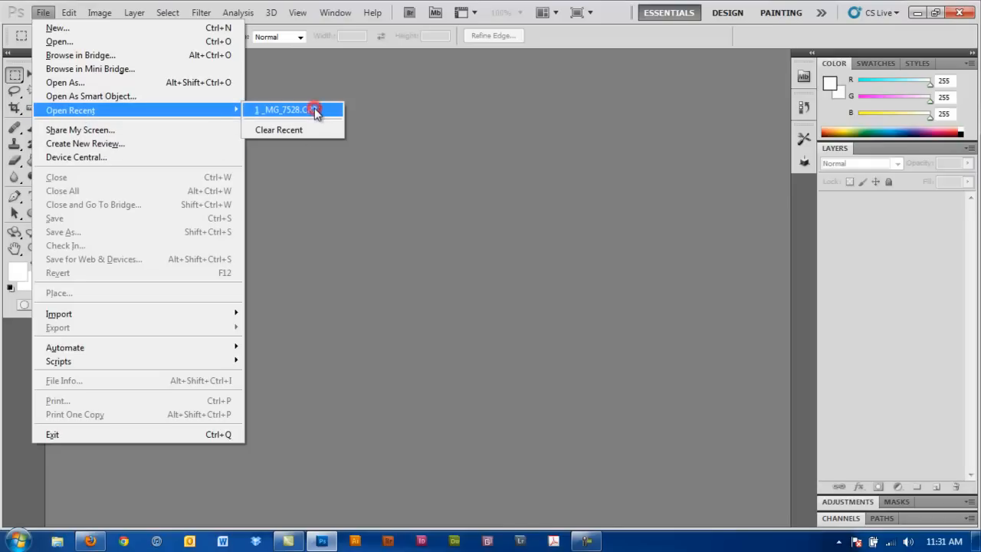
Step: Open the recent raw file _MG_7528.CR2 of the brick tower in Camera Raw
click(285, 110)
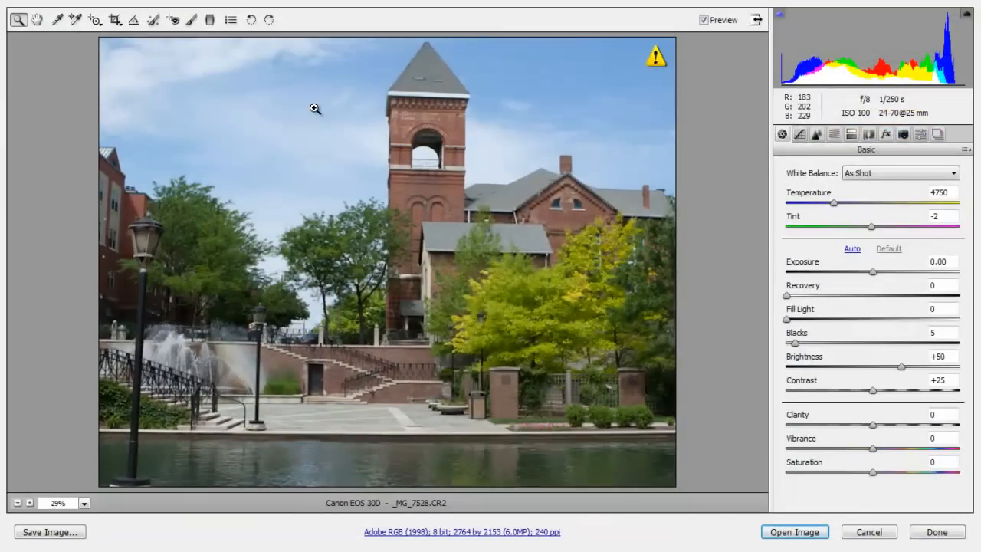
mouse_move(524, 312)
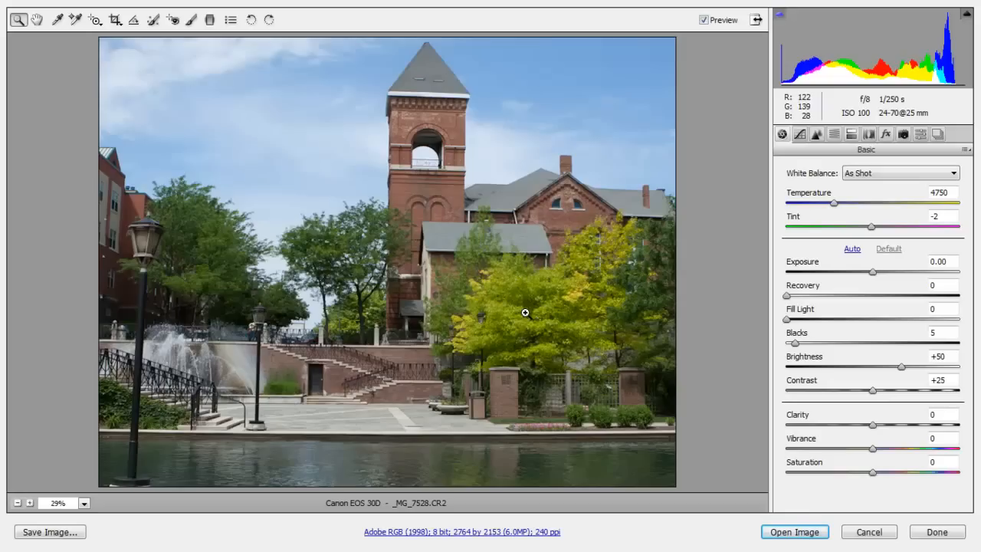
mouse_move(942, 279)
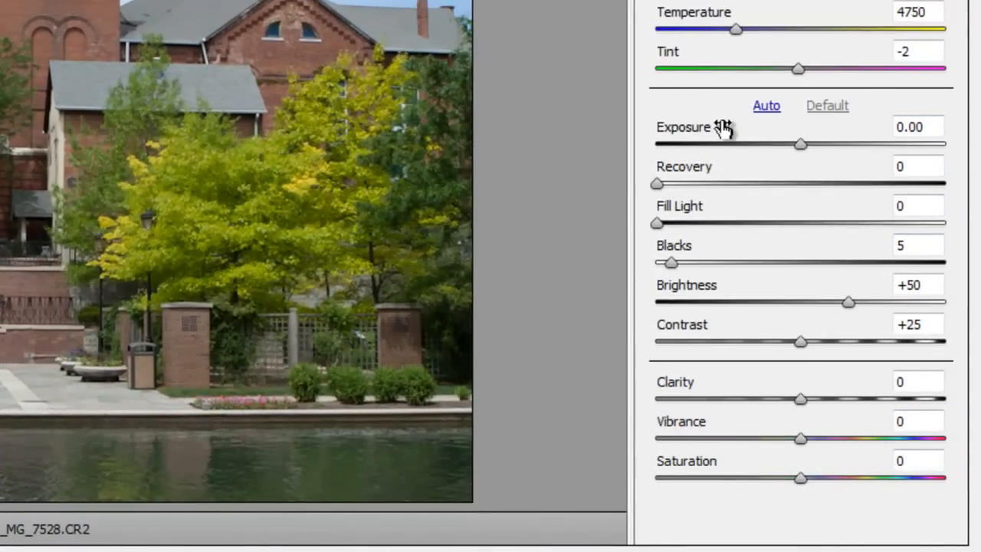
mouse_move(728, 170)
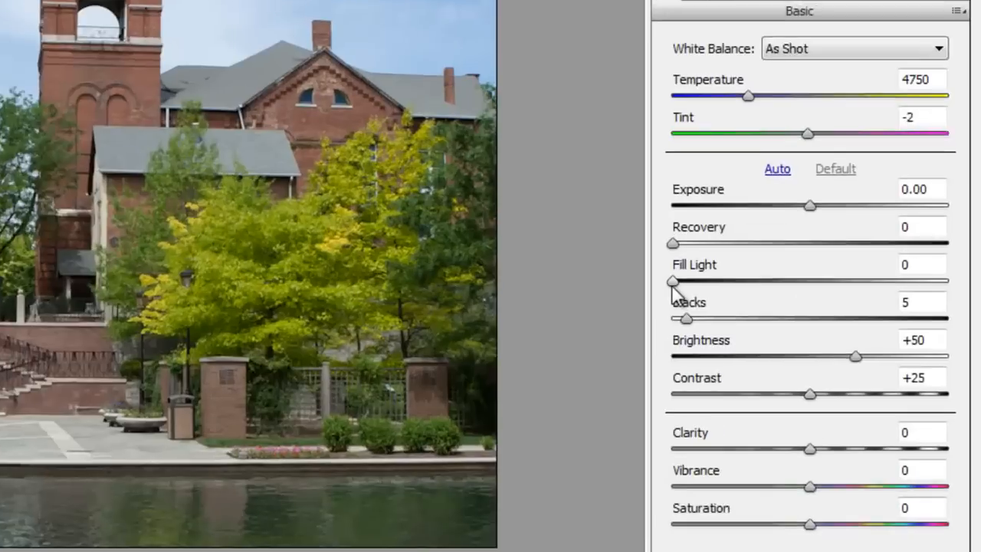
Step: Raise Fill Light to 100 and boost Clarity in the Basic panel
drag(672, 282, 721, 267)
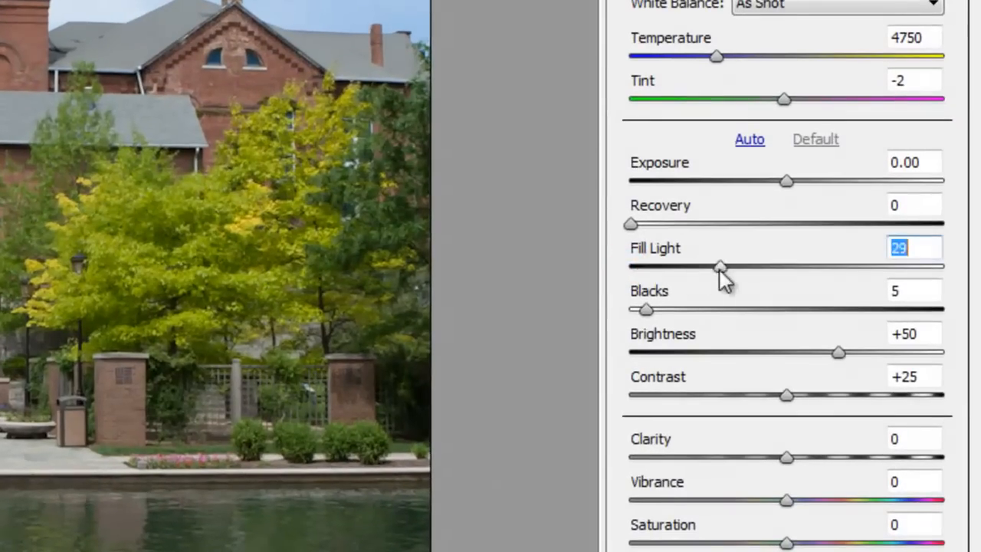
drag(721, 267, 941, 267)
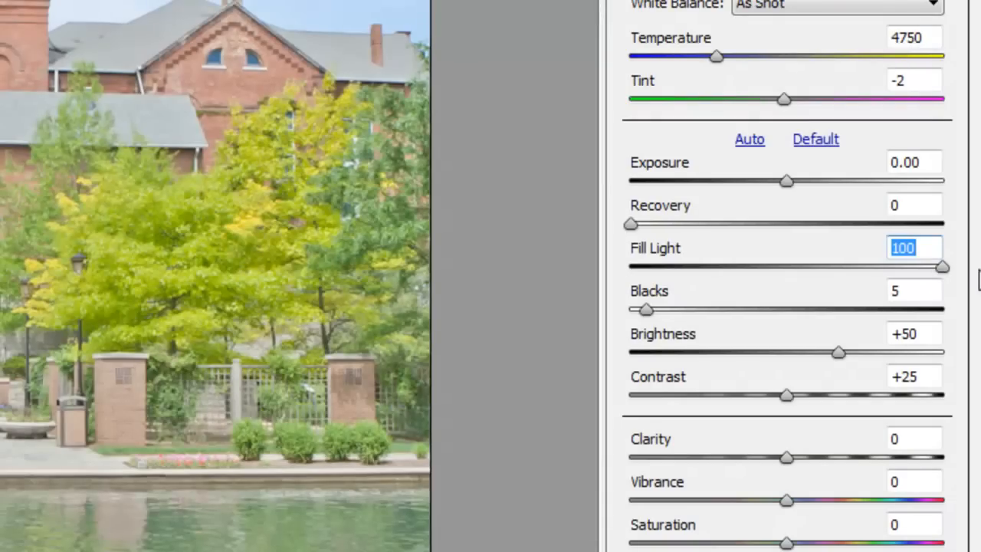
mouse_move(790, 468)
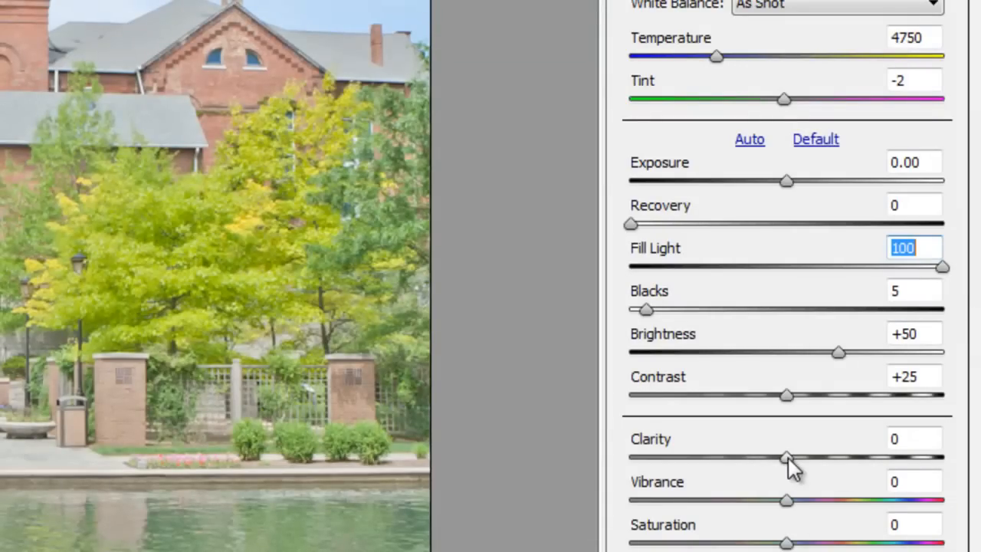
drag(785, 457, 943, 457)
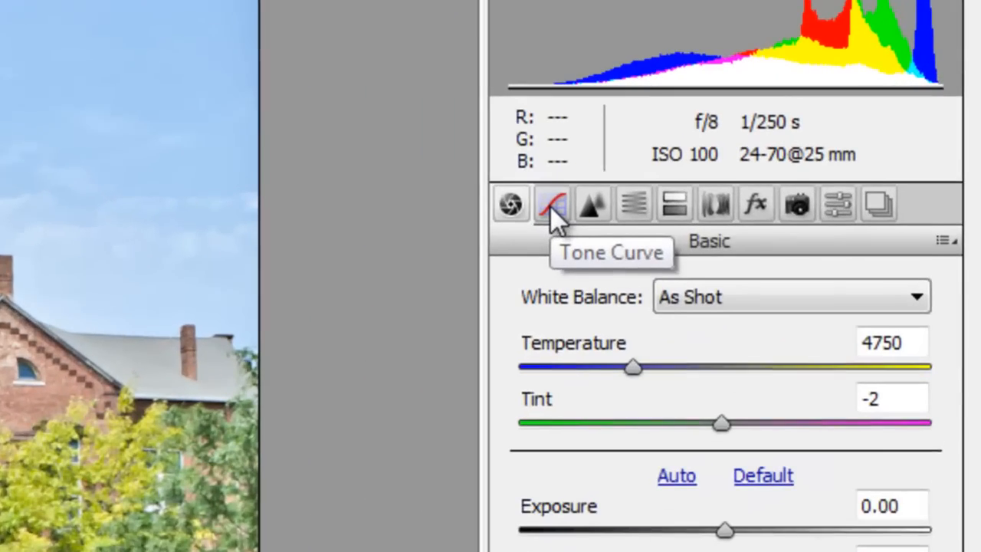
Step: Reshape the point Tone Curve to Custom, pulling shadow points lower and removing an extra point
click(552, 204)
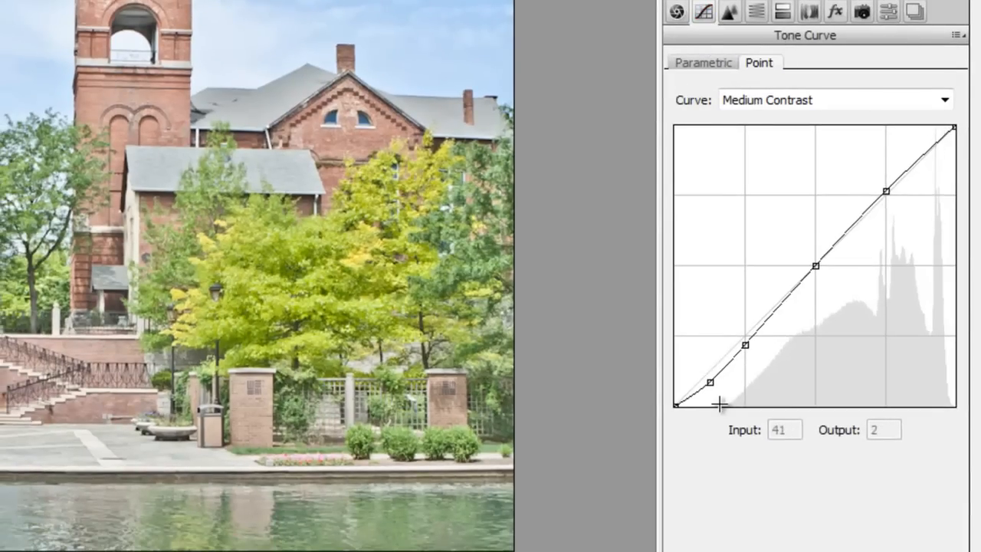
drag(712, 401, 871, 199)
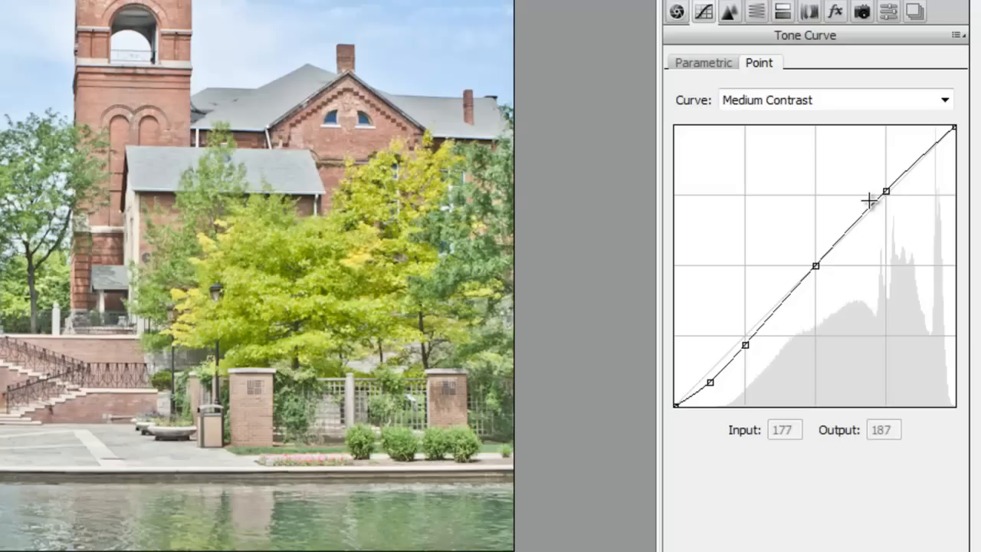
drag(884, 191, 919, 161)
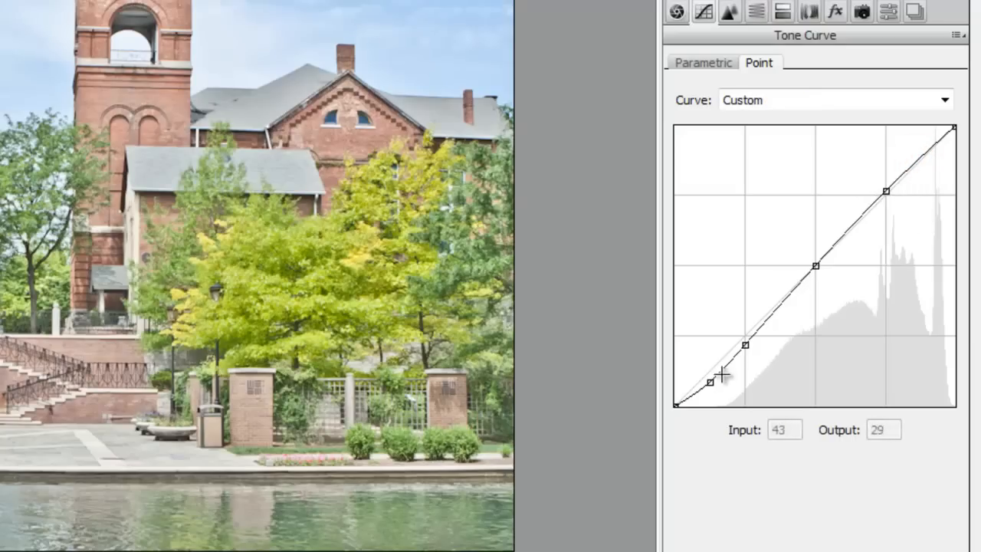
drag(724, 366, 748, 345)
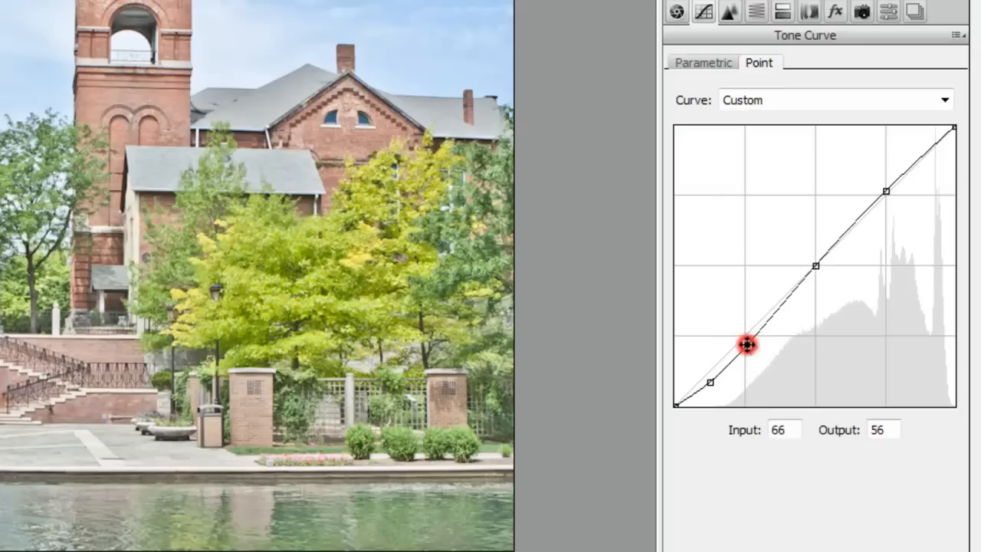
key(delete)
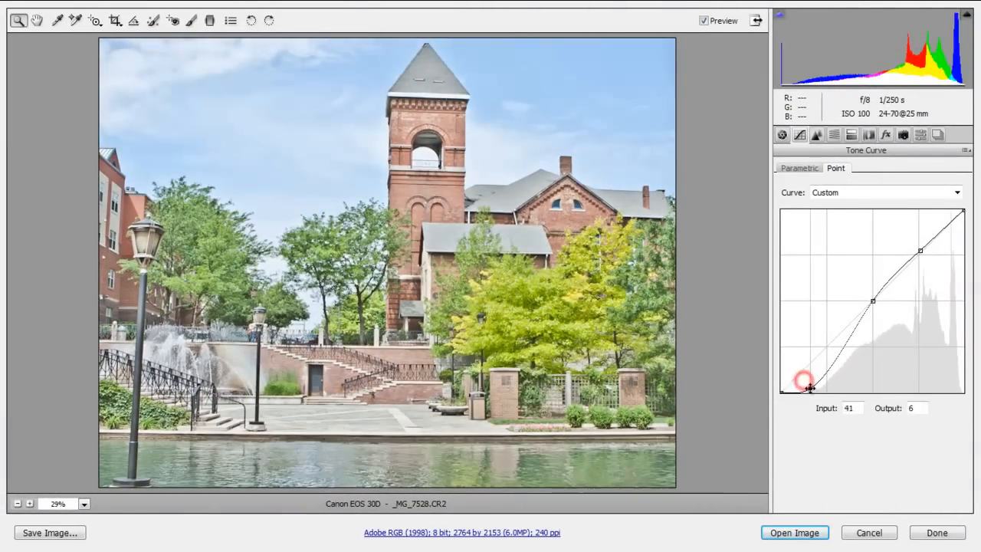
Step: Shape an S-curve that darkens shadows and lifts highlights for stronger contrast
drag(810, 387, 810, 385)
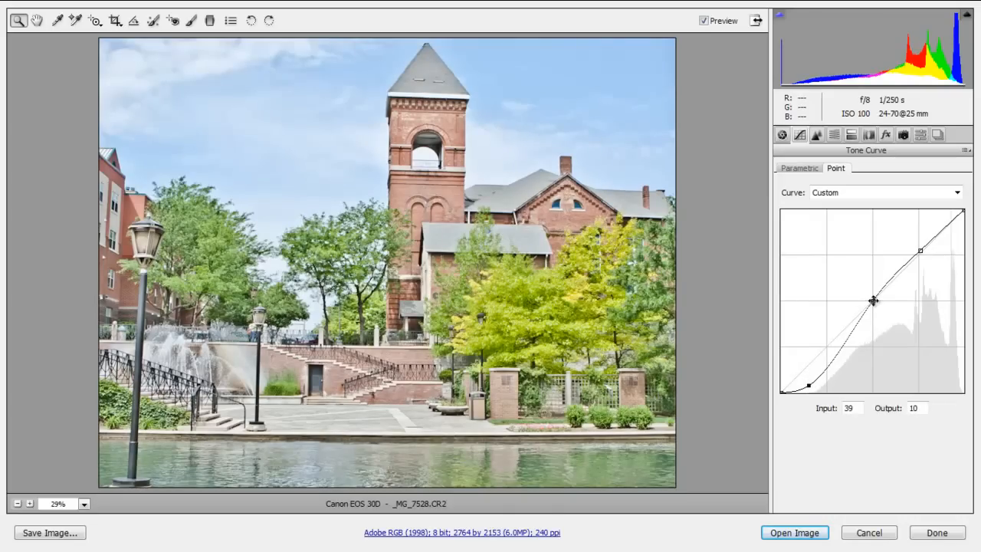
drag(874, 300, 887, 316)
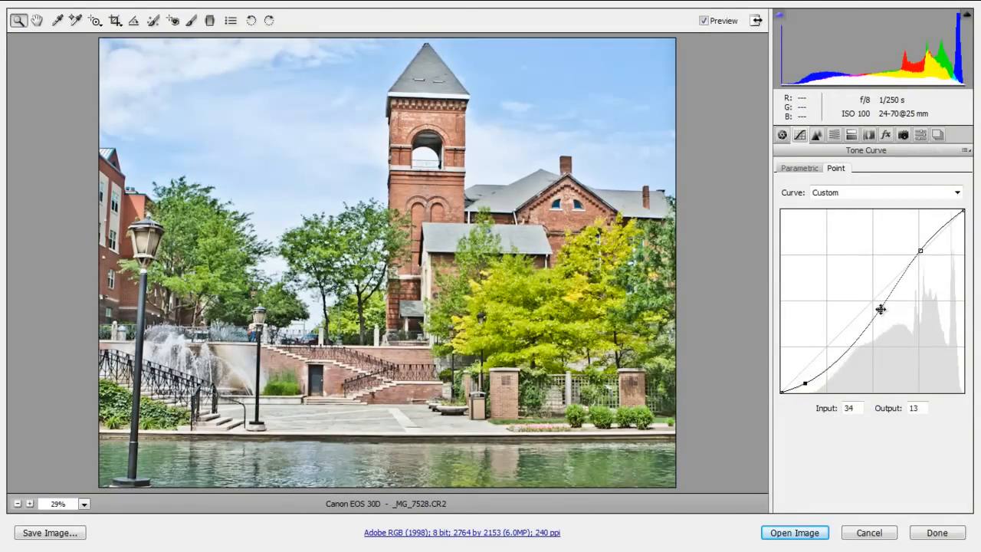
drag(880, 310, 888, 320)
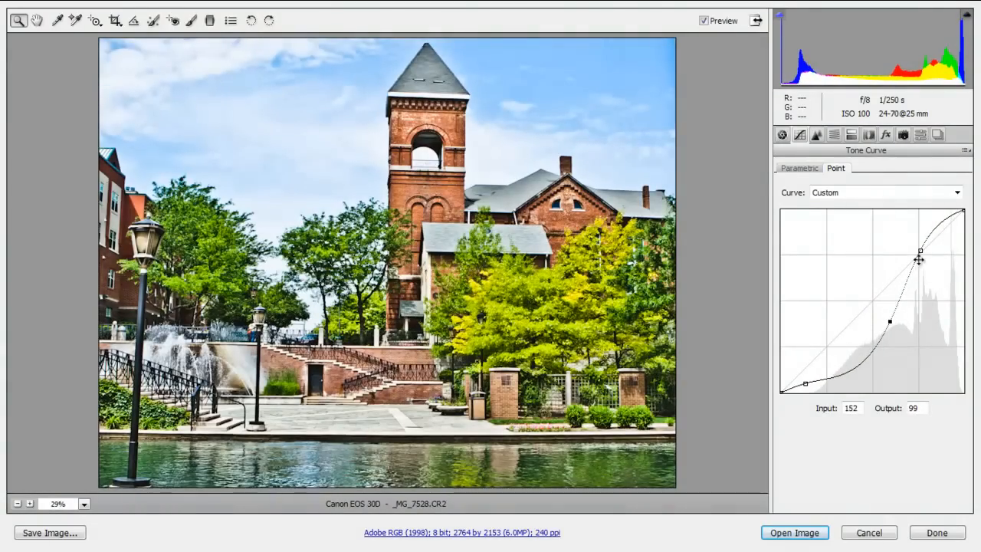
drag(919, 251, 930, 255)
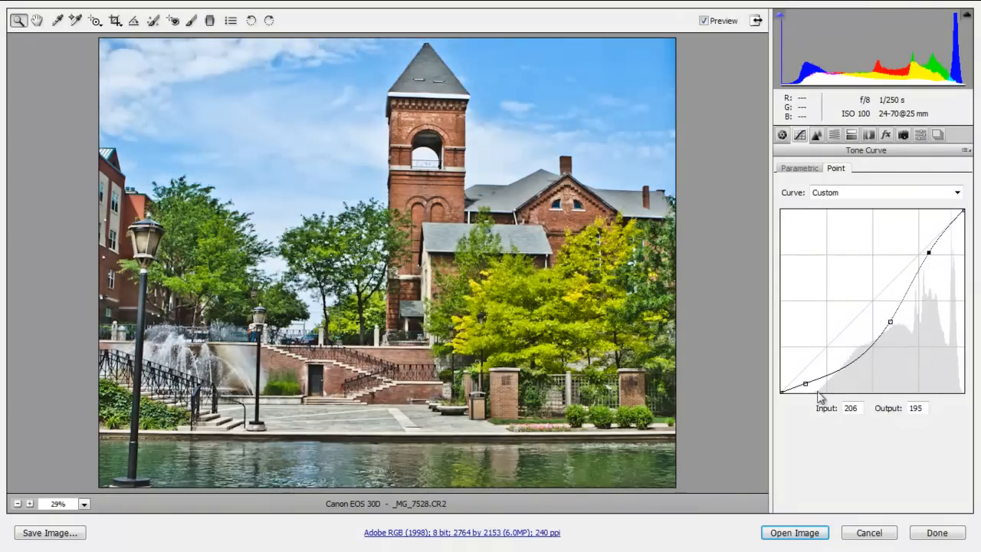
drag(805, 383, 810, 386)
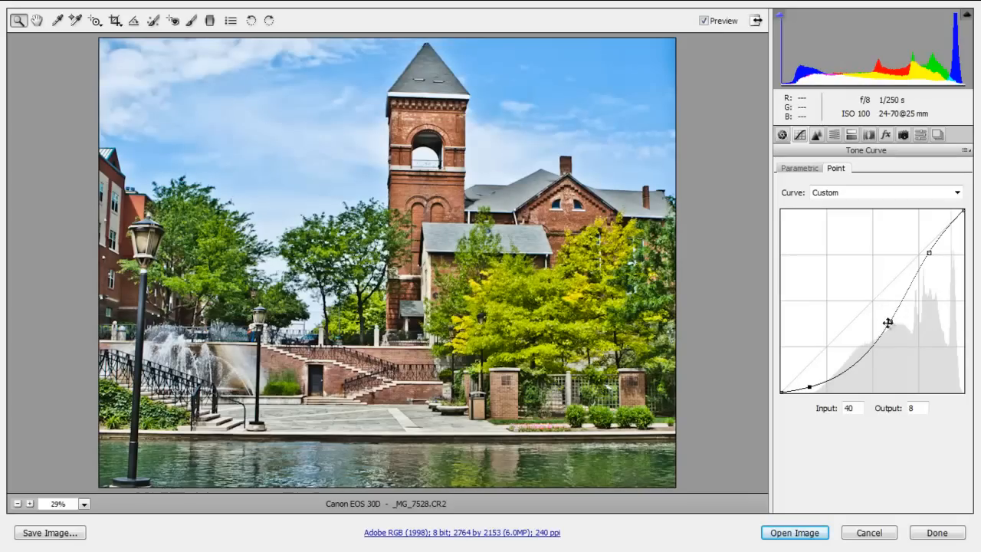
drag(889, 322, 895, 328)
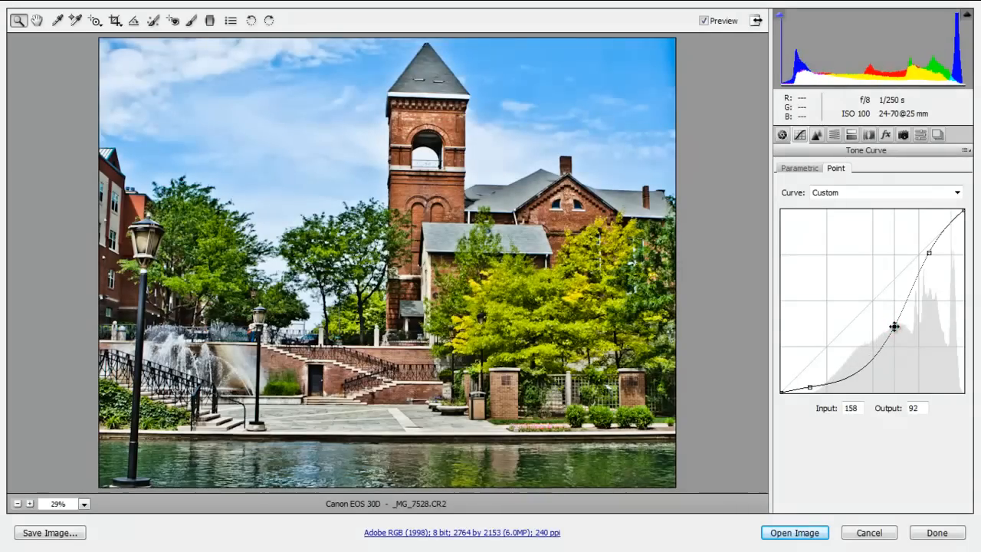
drag(894, 328, 894, 325)
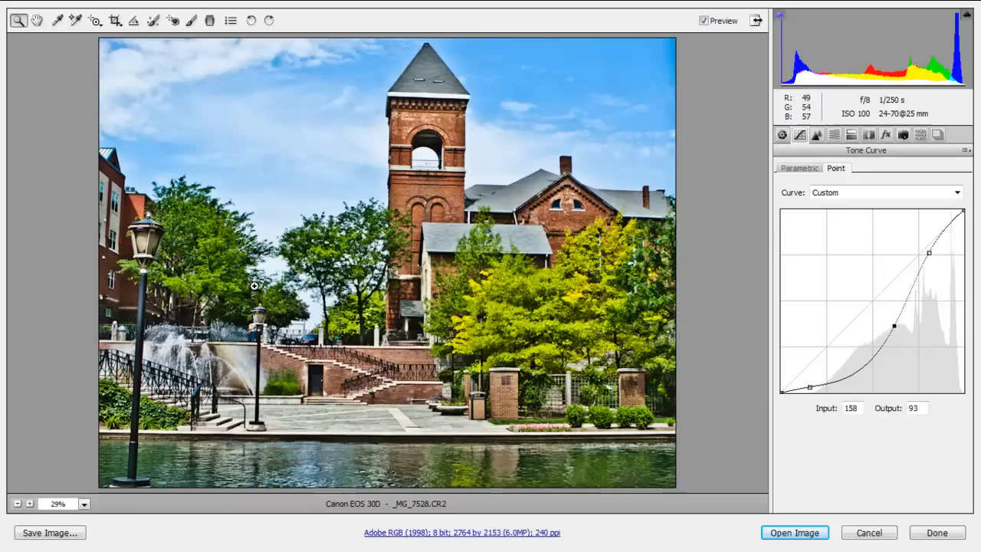
mouse_move(463, 307)
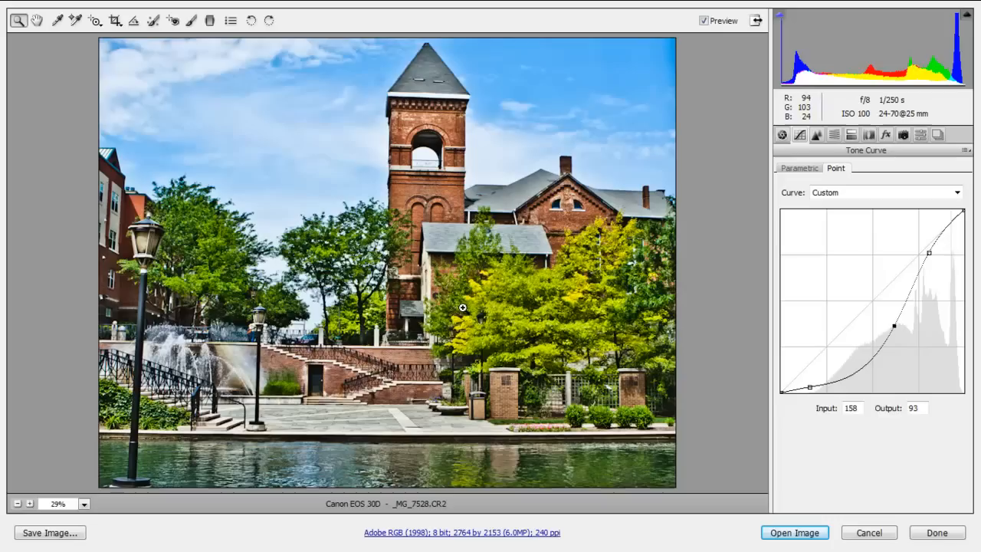
click(782, 135)
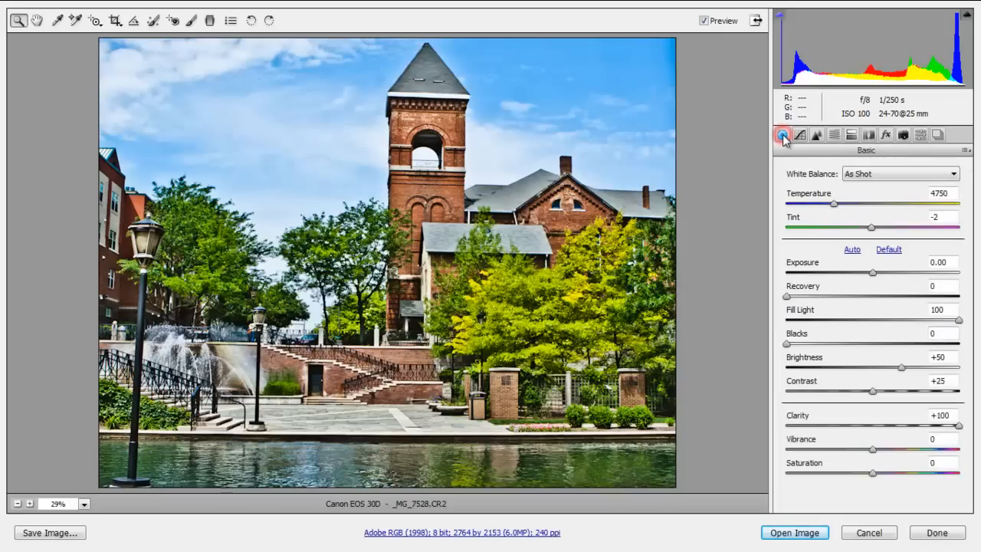
mouse_move(785, 135)
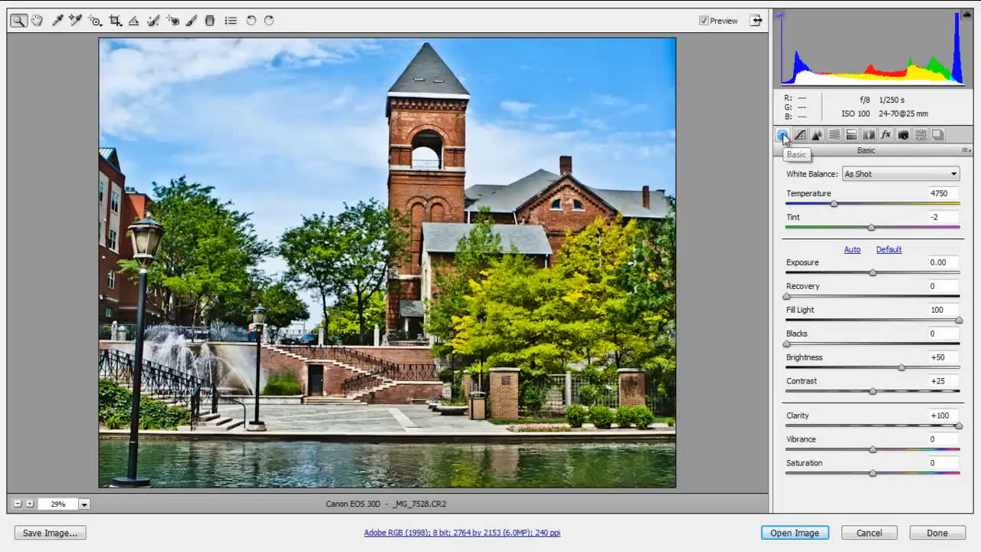
mouse_move(867, 448)
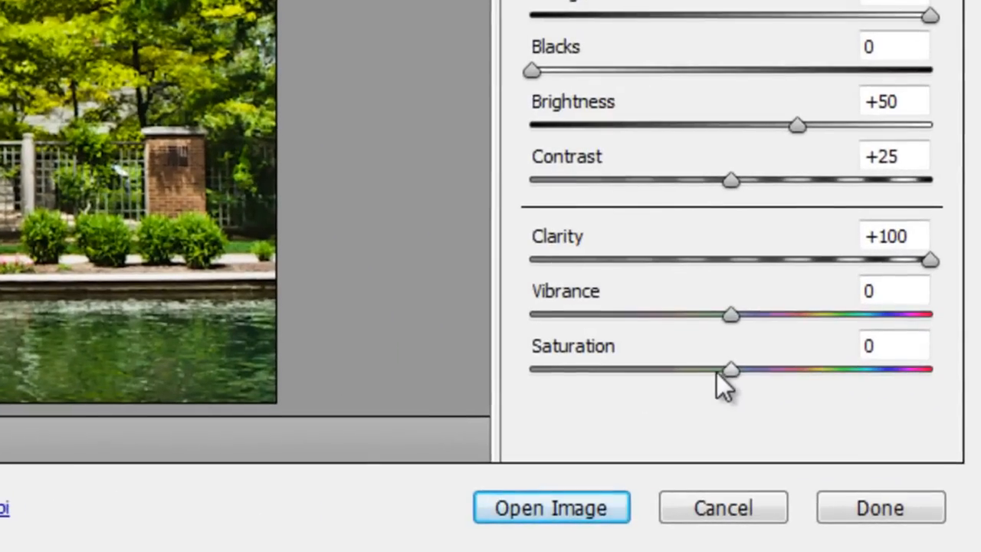
Step: Reduce overall Saturation to about -12 in the Basic panel
drag(730, 369, 780, 418)
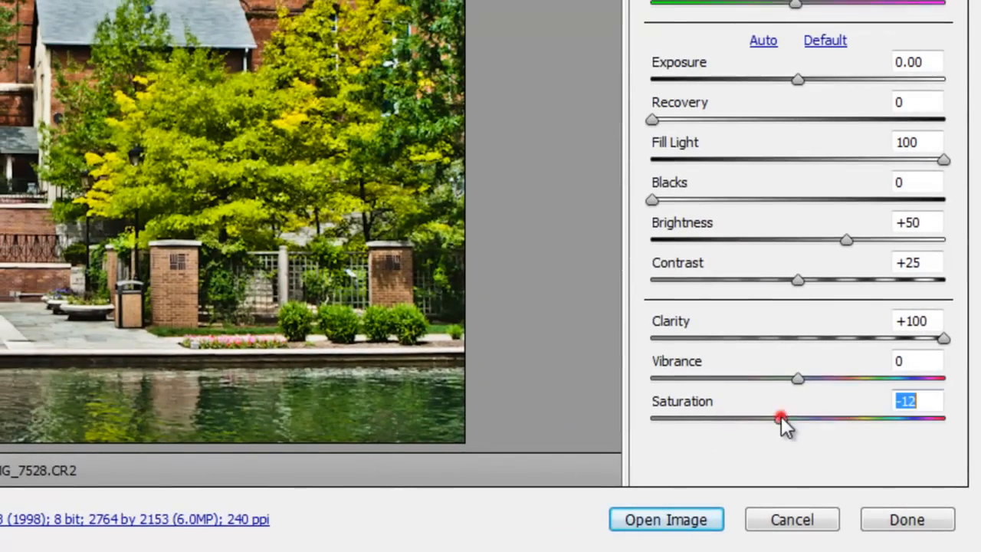
drag(781, 417, 779, 422)
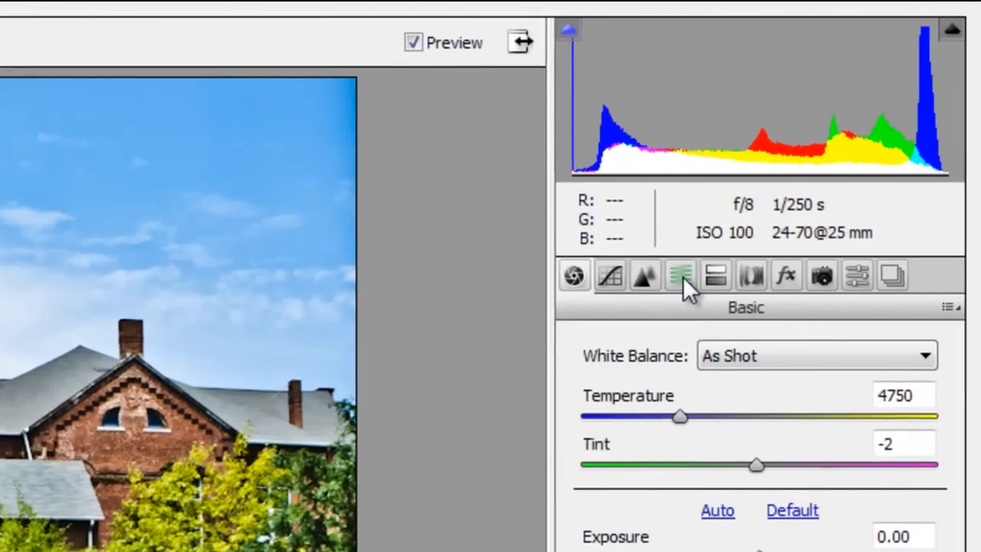
mouse_move(681, 276)
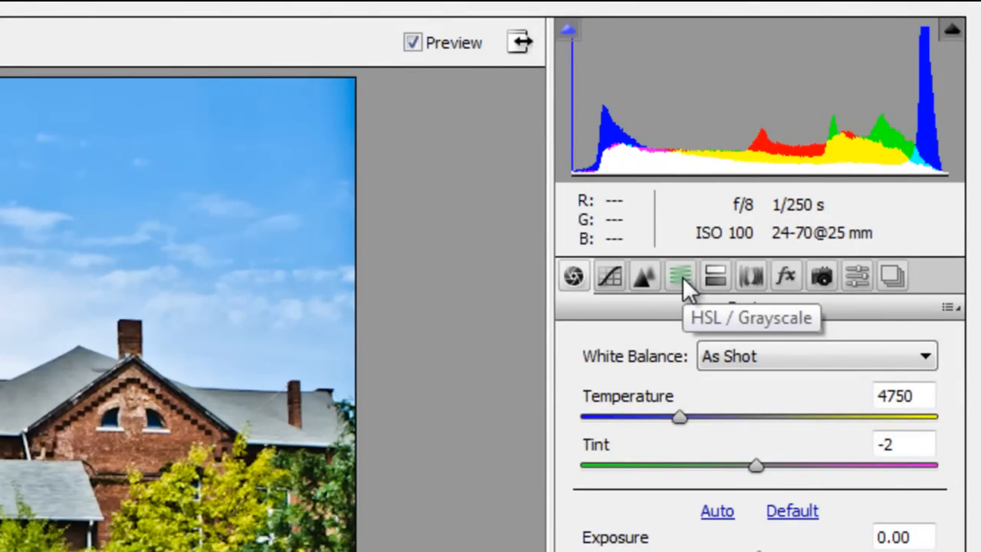
click(681, 276)
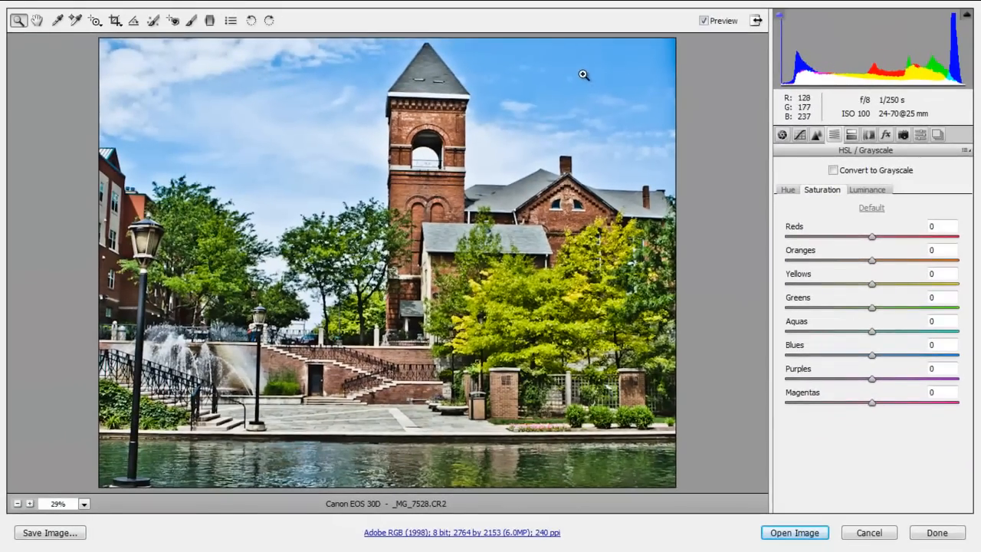
mouse_move(874, 374)
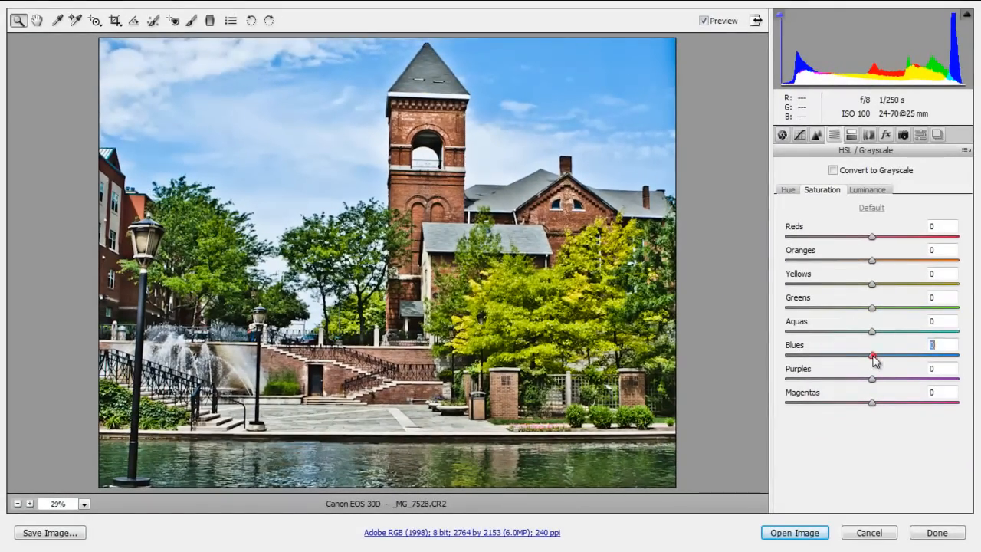
Step: Boost Blues saturation to +64 and raise Greens in HSL to deepen the sky
drag(872, 356, 862, 355)
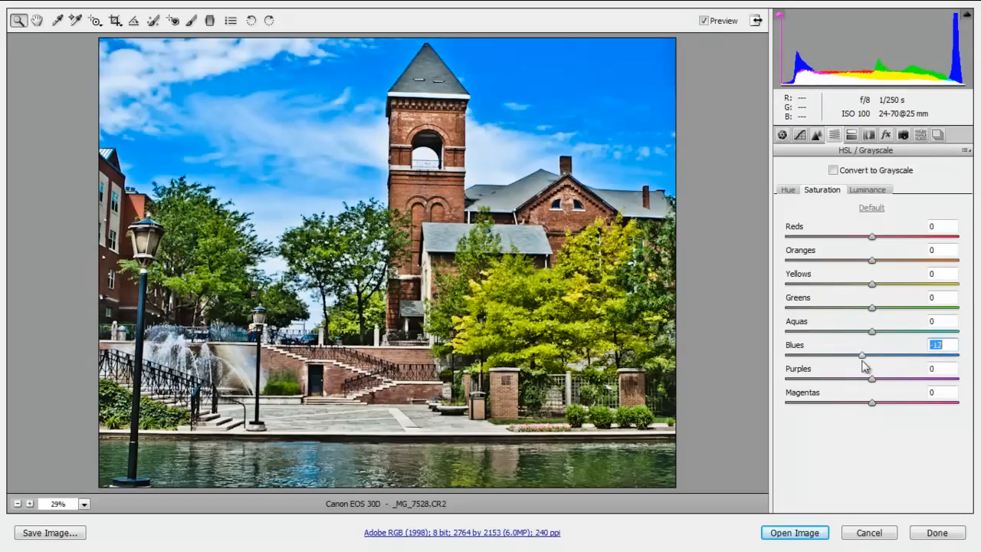
drag(861, 355, 915, 356)
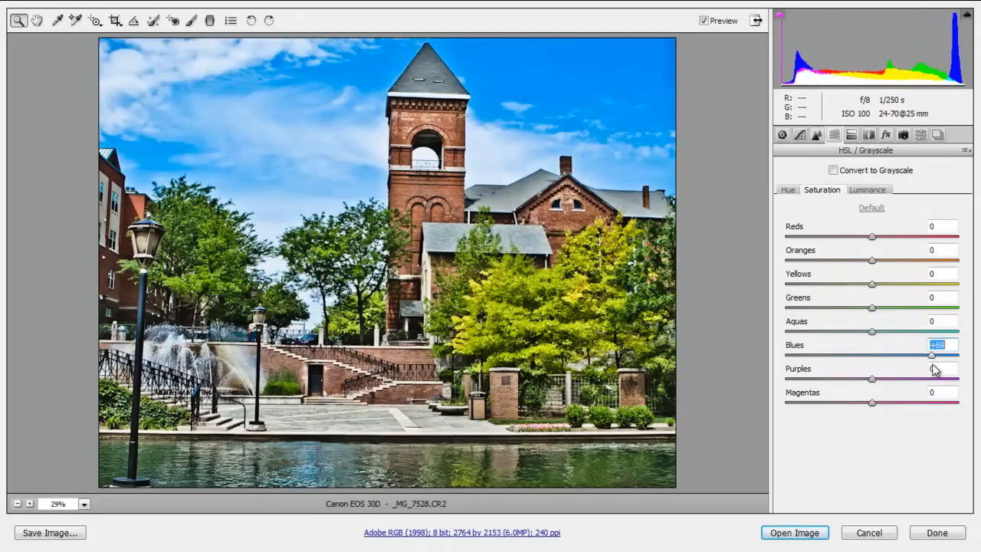
drag(935, 355, 928, 356)
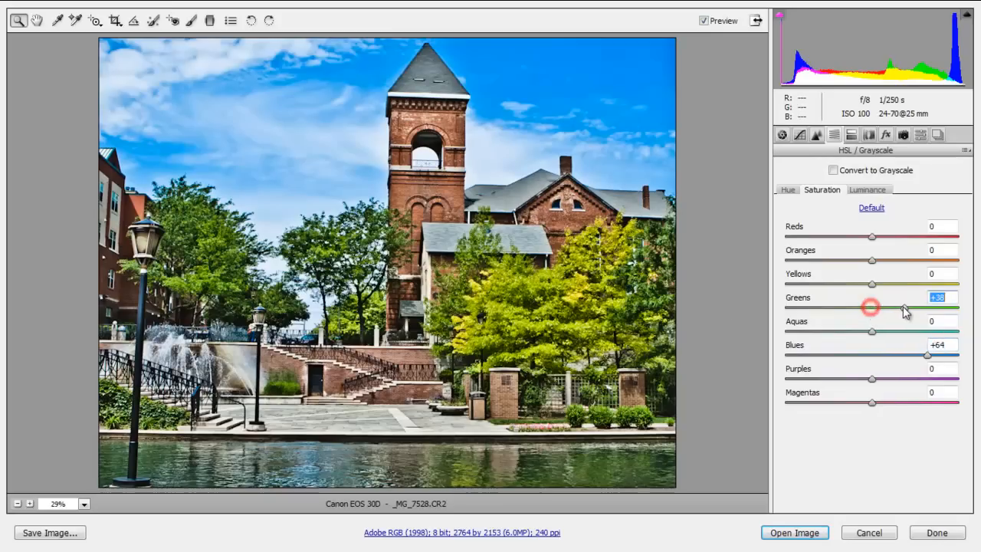
drag(871, 307, 832, 306)
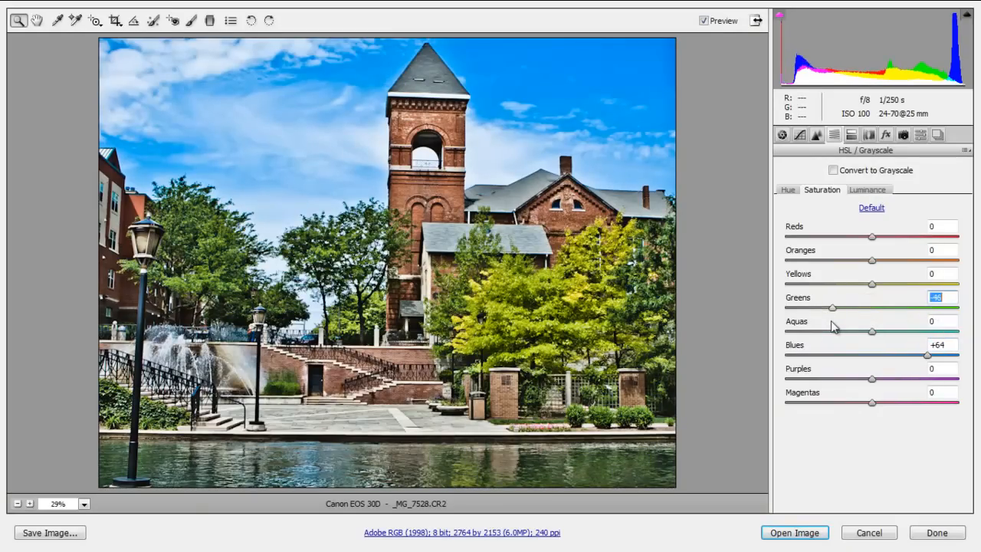
drag(833, 306, 918, 307)
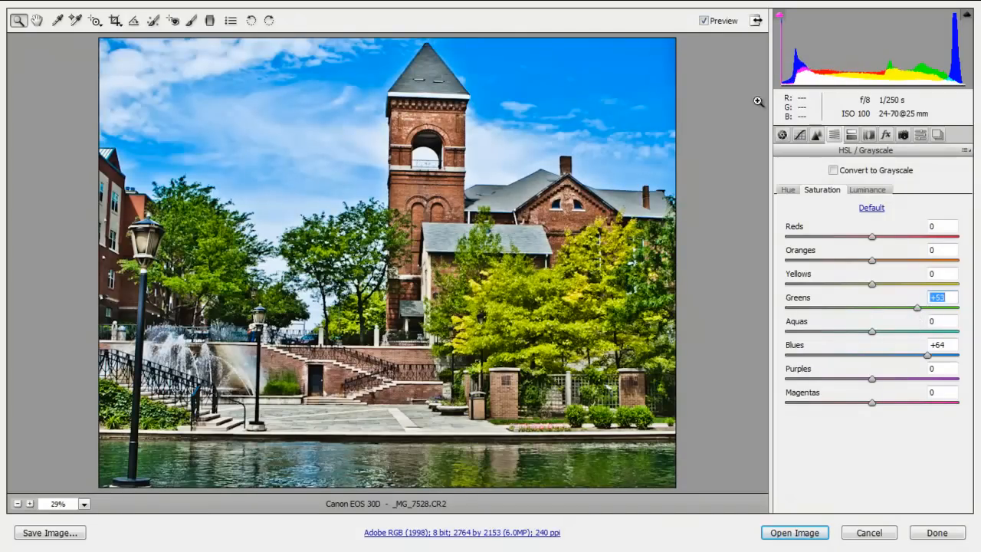
click(782, 135)
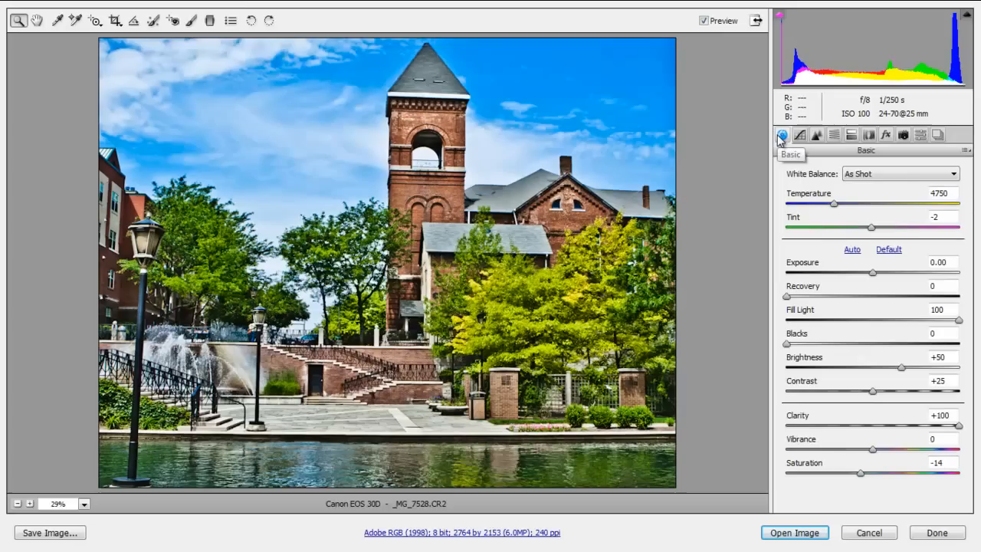
mouse_move(687, 112)
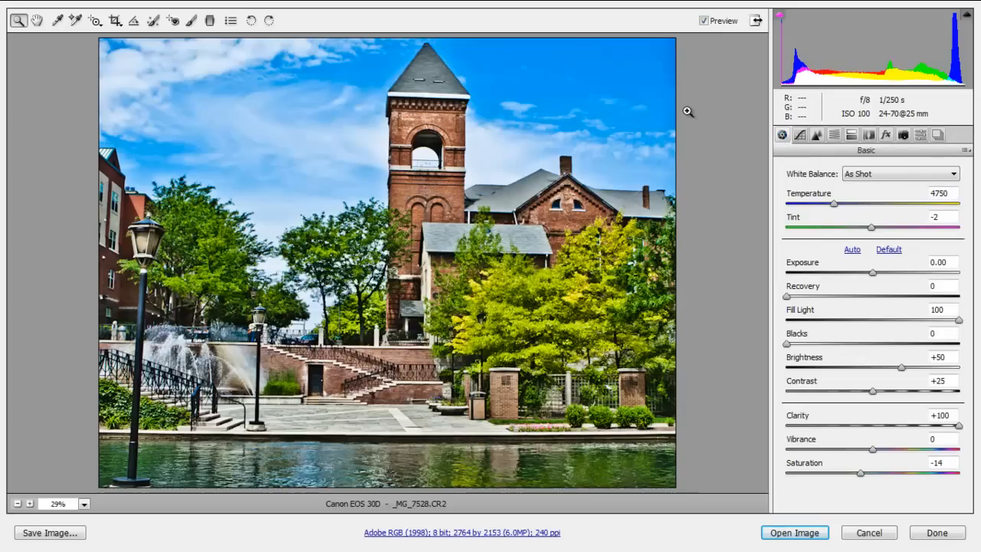
mouse_move(790, 123)
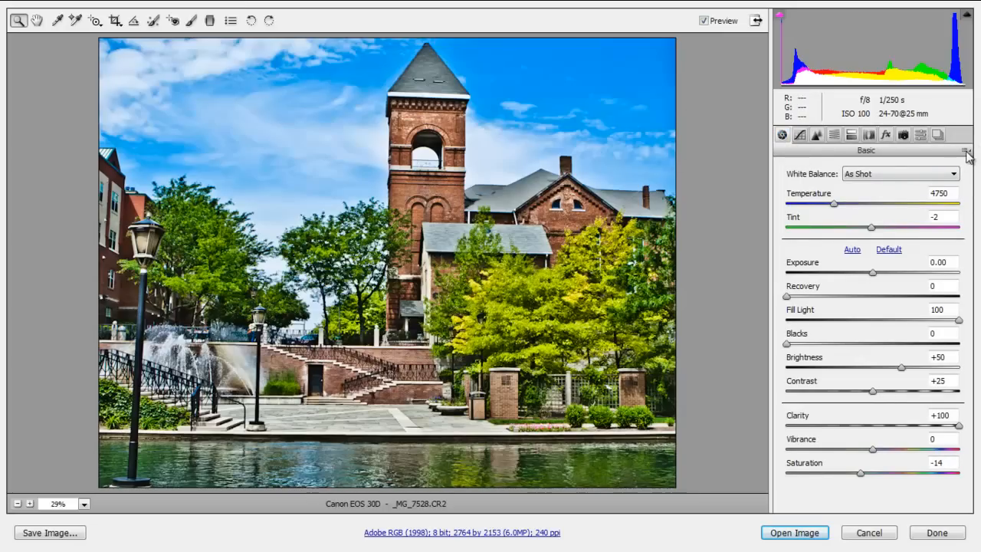
click(966, 150)
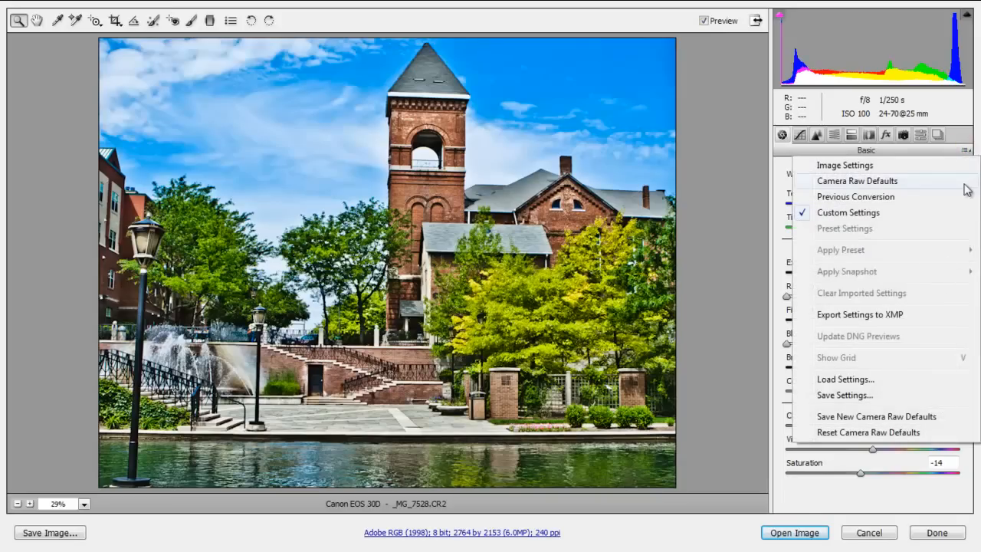
click(857, 180)
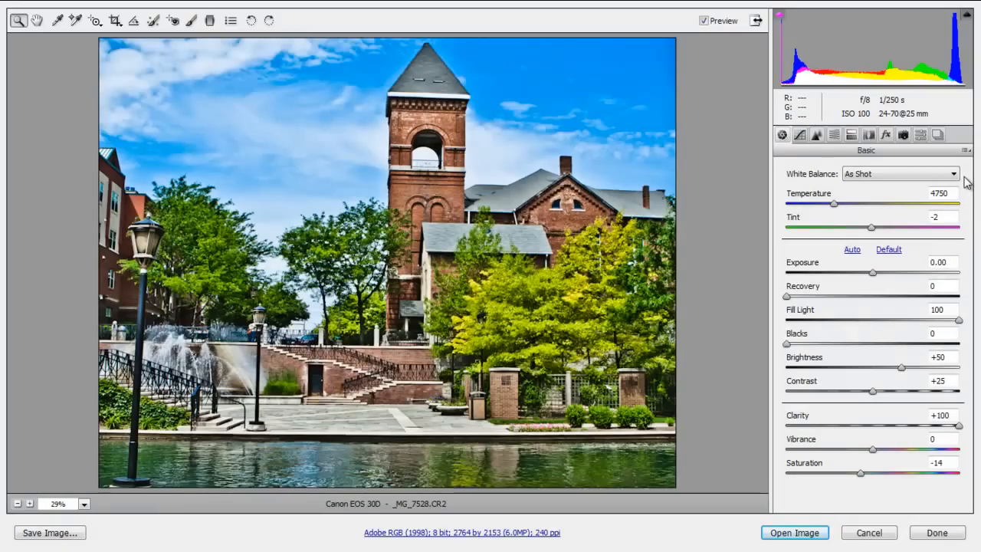
mouse_move(460, 50)
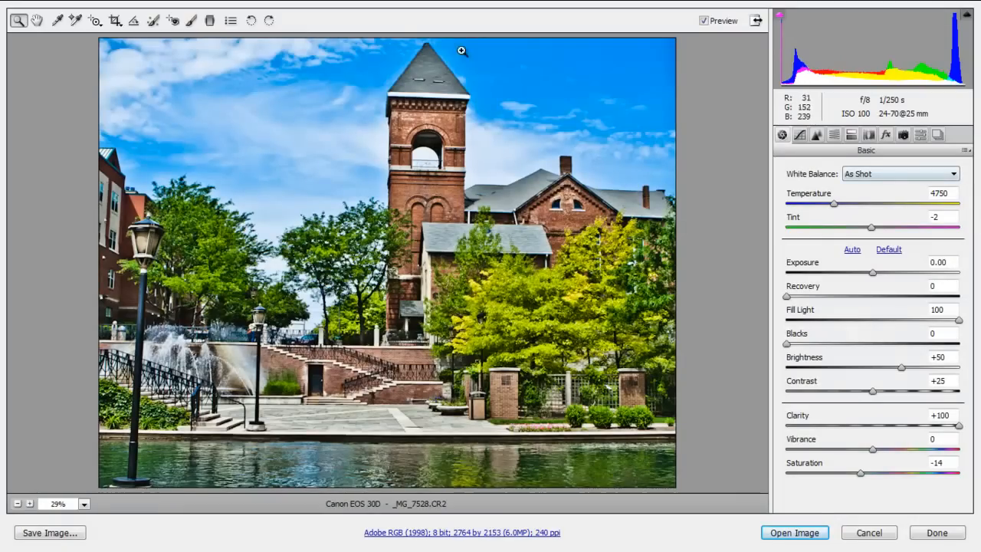
mouse_move(147, 80)
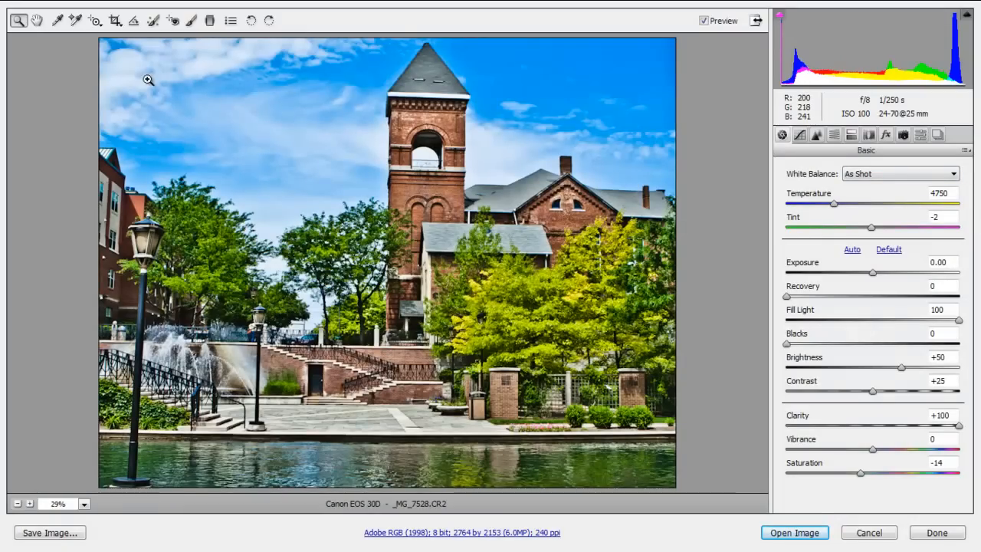